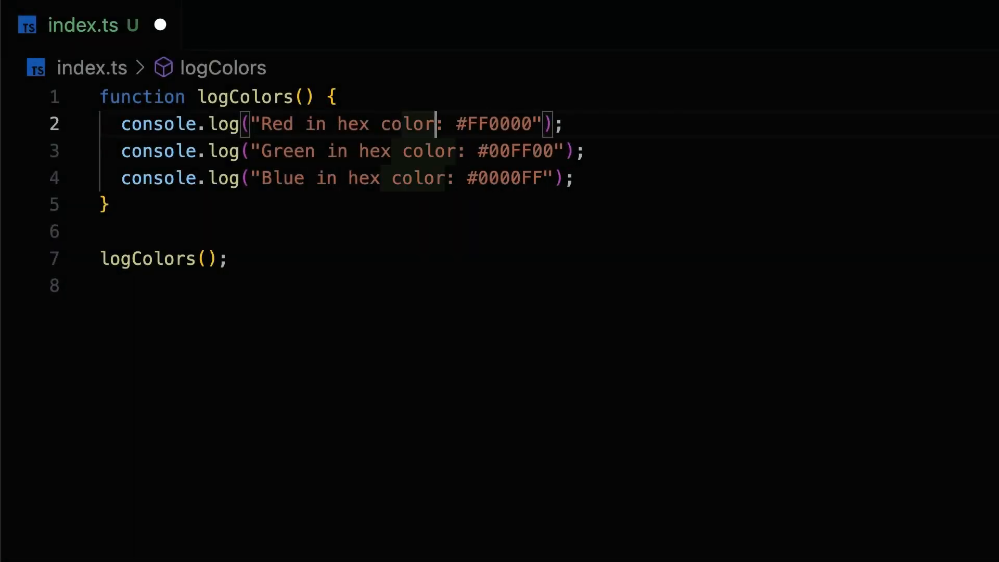
Step: Log calculateShippingCost(10, 100, true) using console.log autocomplete
text(conso)
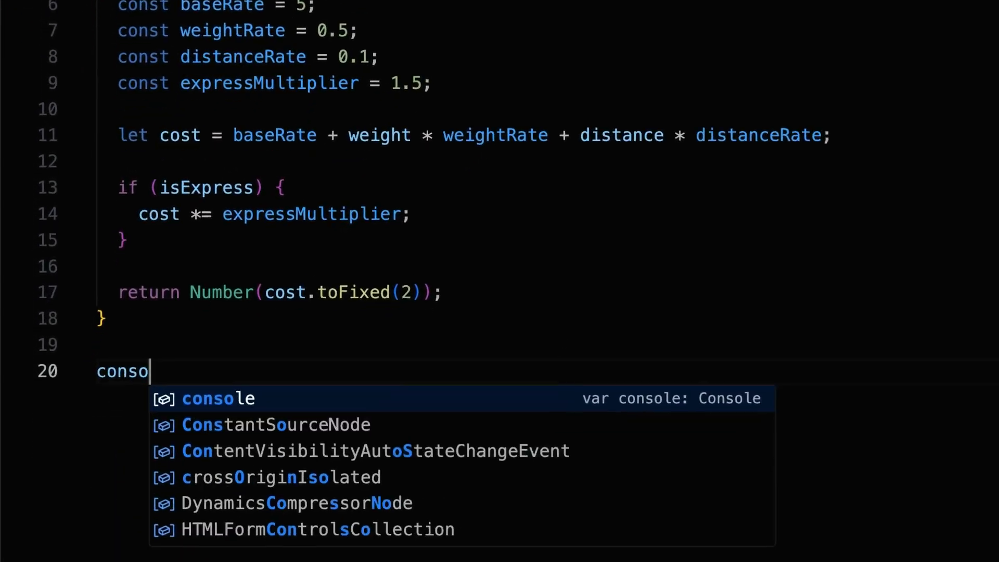
text(le.)
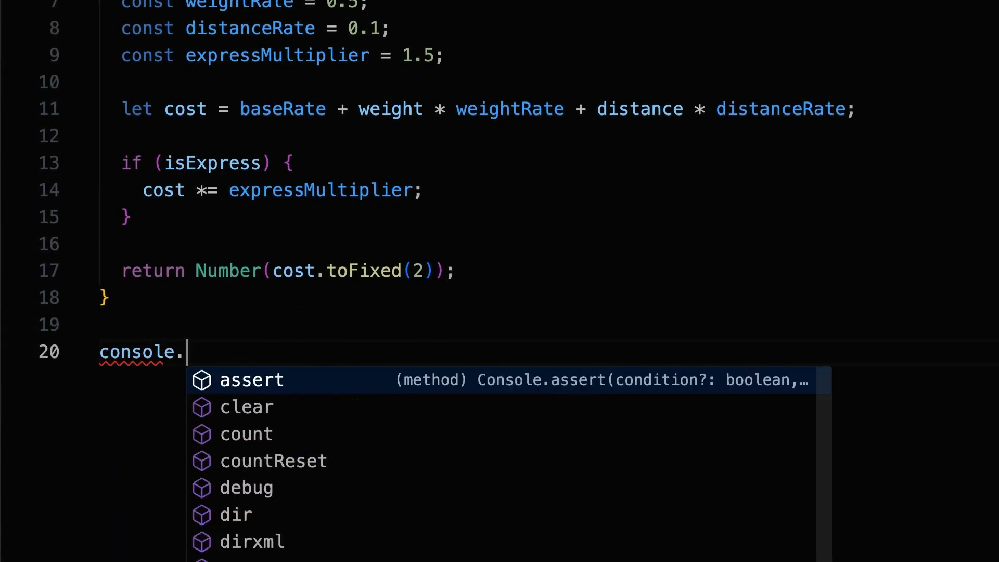
text(elog)
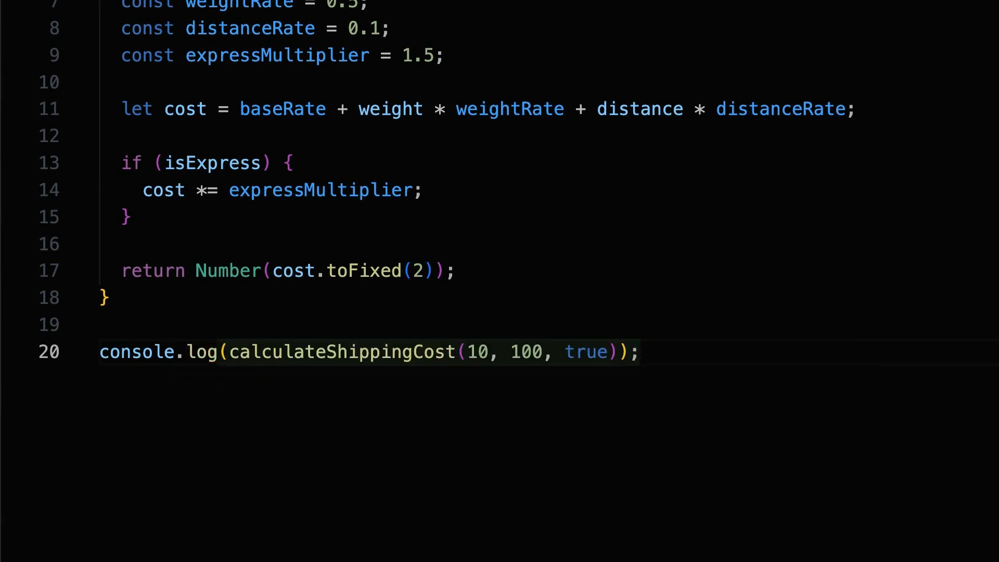
Step: Add a 'discount: number = 0' parameter and accept the suggested discount block
text(disc)
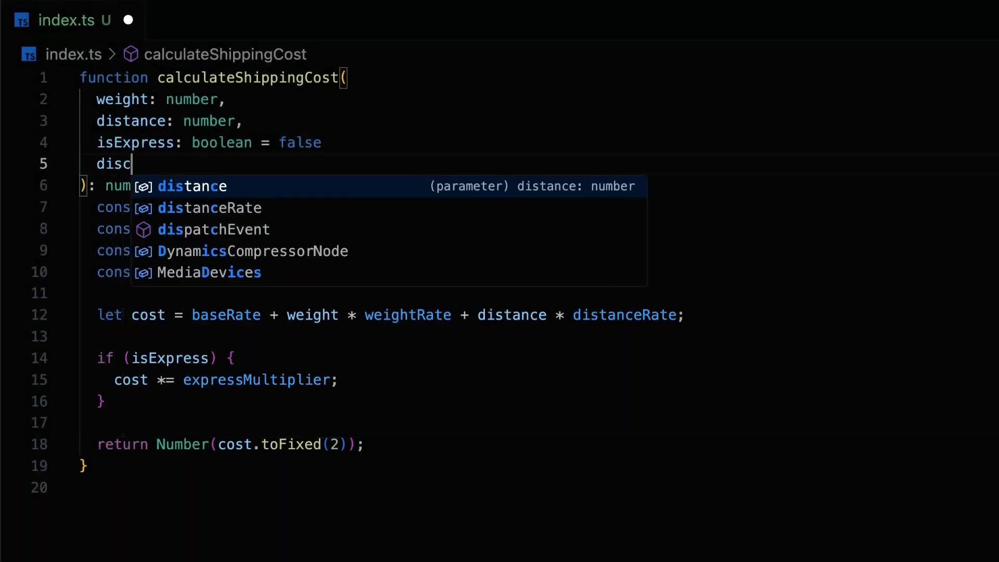
text(ount: number = 0)
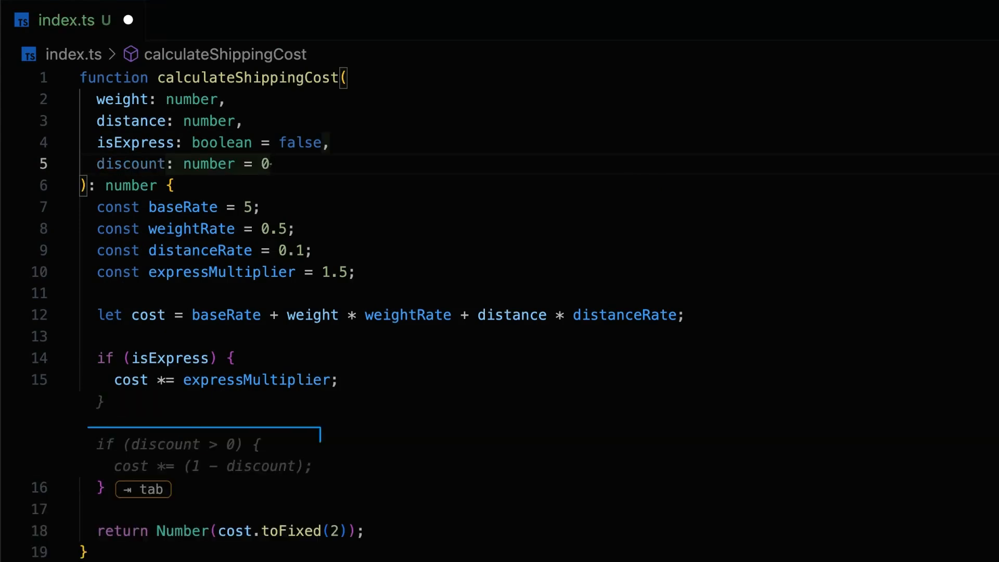
key(Tab)
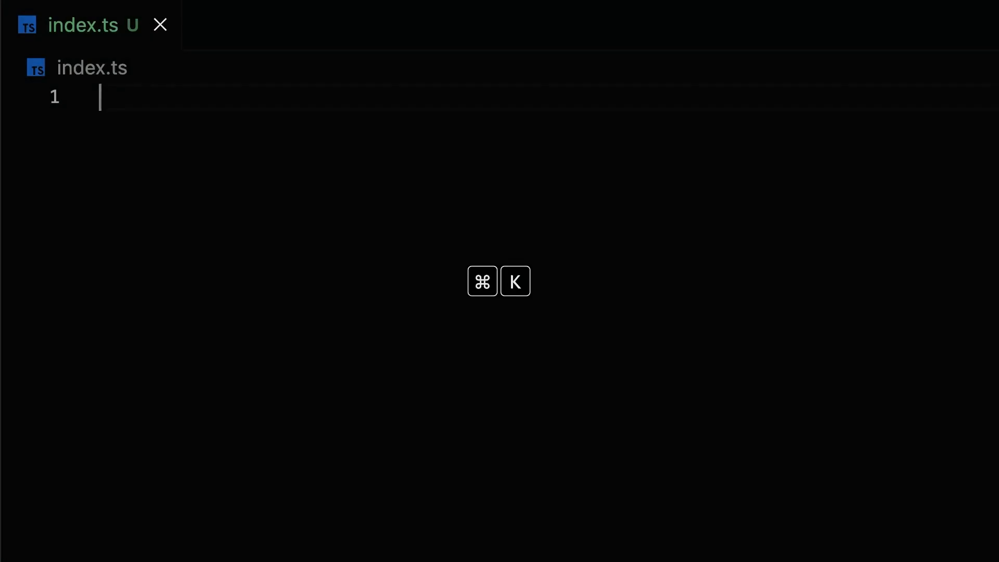
Step: Generate a TypeScript calculateShippingCost function from a Cmd-K description and accept it
key(cmd+k)
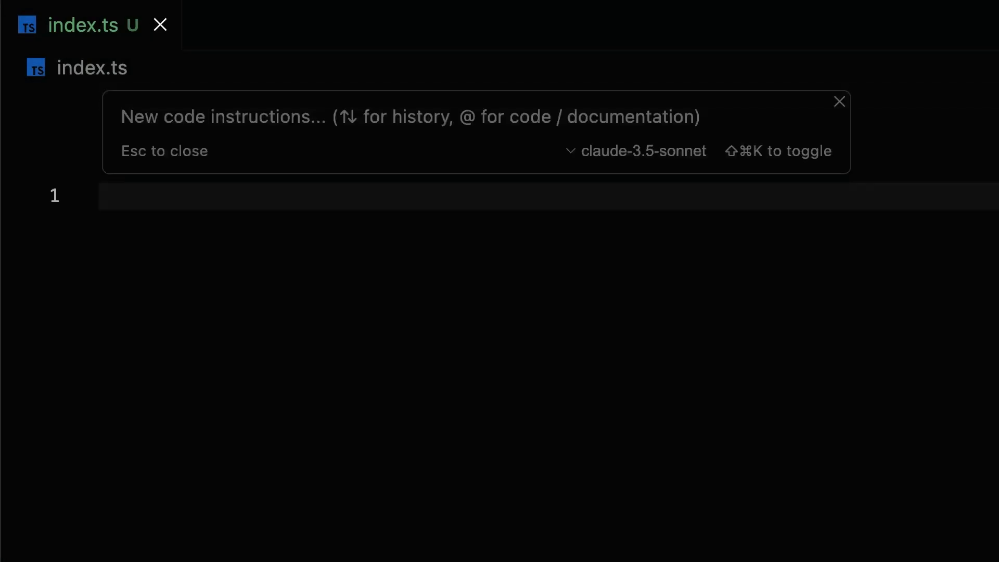
text(A TypeScript function to calculate shipping cost)
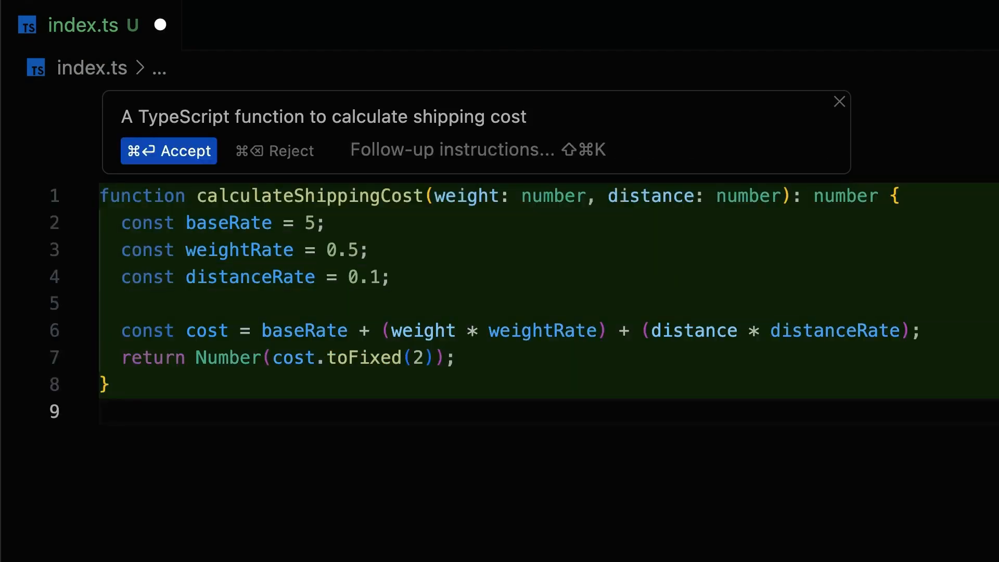
click(168, 151)
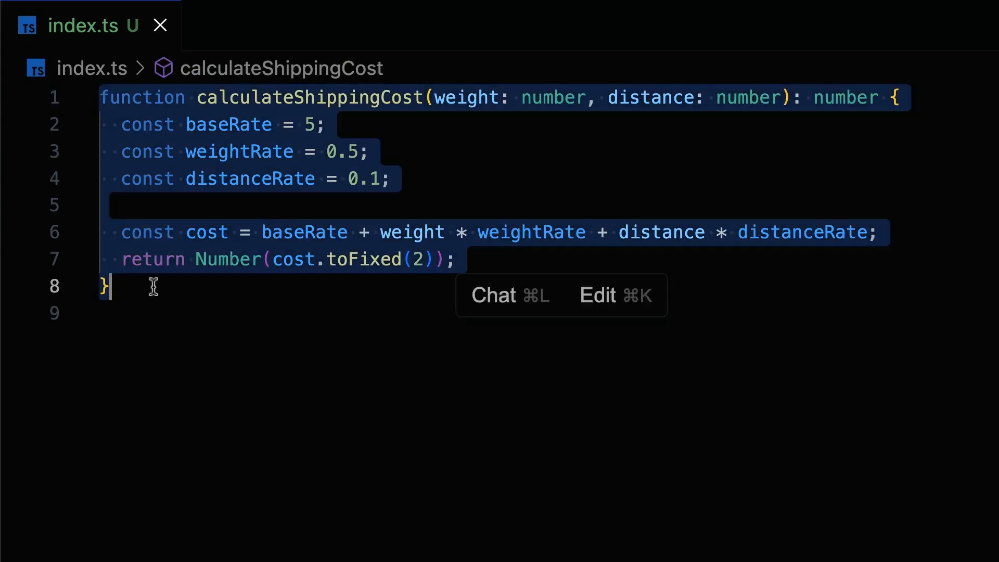
Step: Edit the function to handle express shipping and accept the changes
click(599, 295)
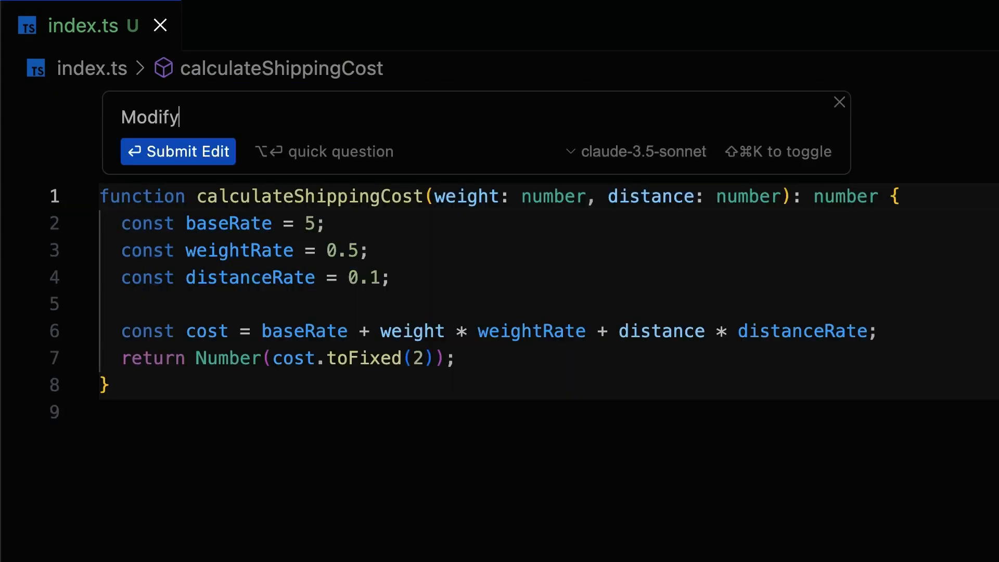
text(the function to handle express shipping as an optional parameter)
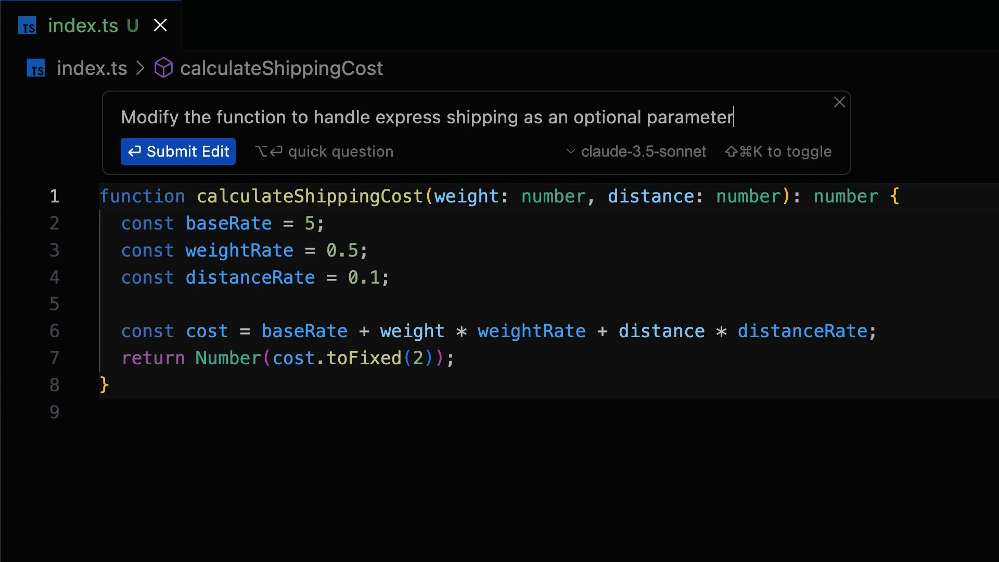
click(177, 151)
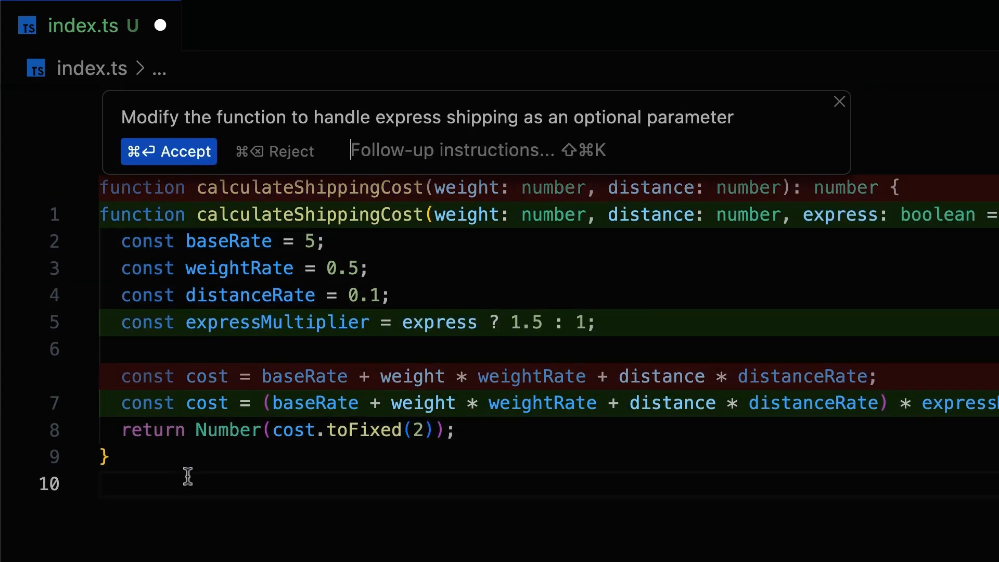
click(169, 151)
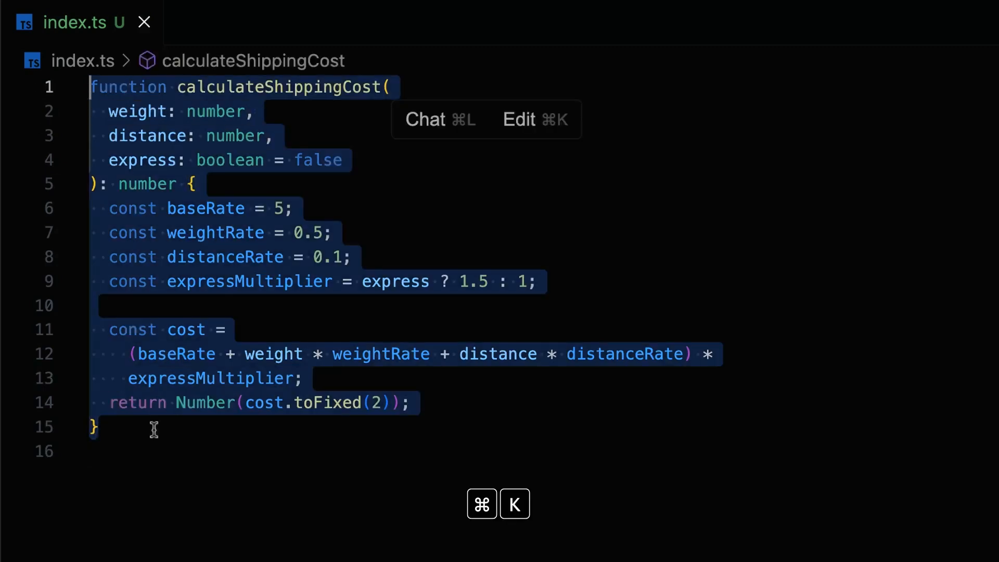
Step: Send 'explain to me how this works' as a quick question about calculateShippingCost
text(exp)
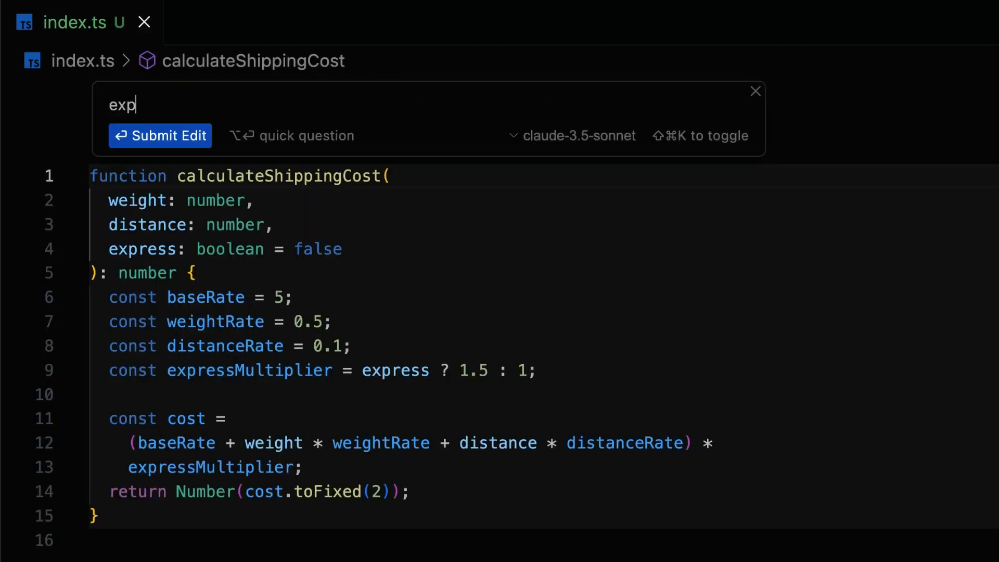
text(explain to me how this works)
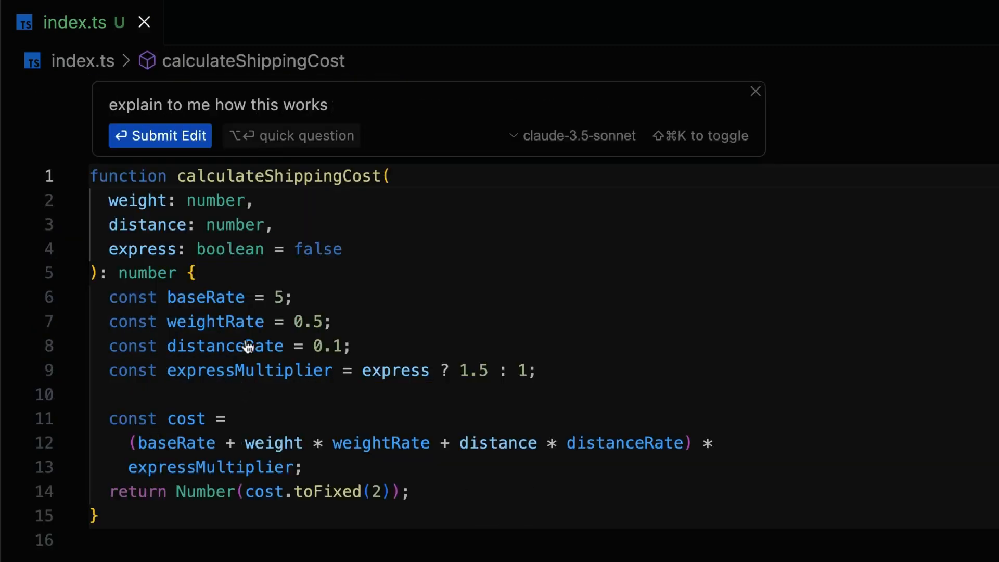
click(160, 135)
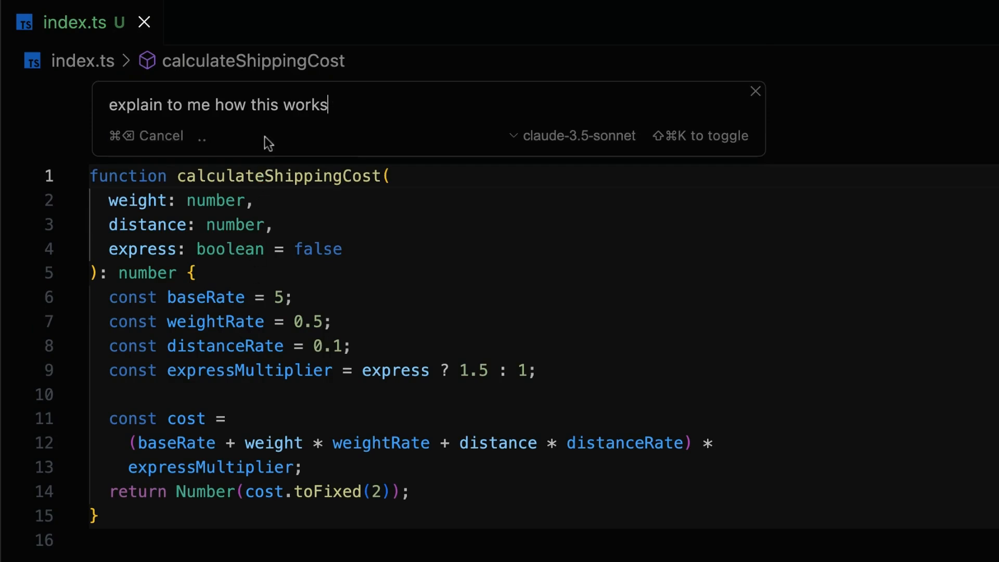
key(Enter)
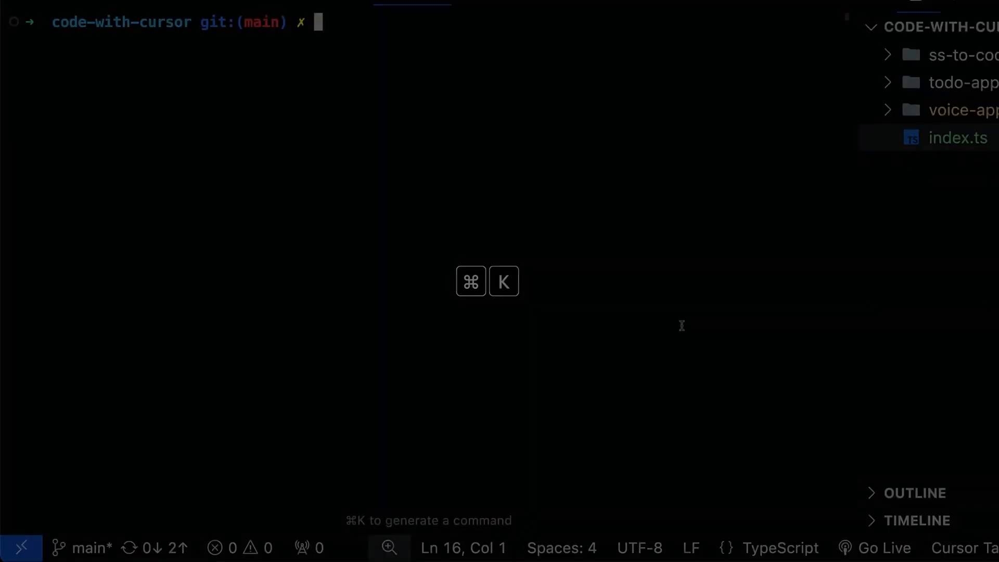
Step: Request terminal commands to find files modified in the last 24 hours, then count lines
text(f)
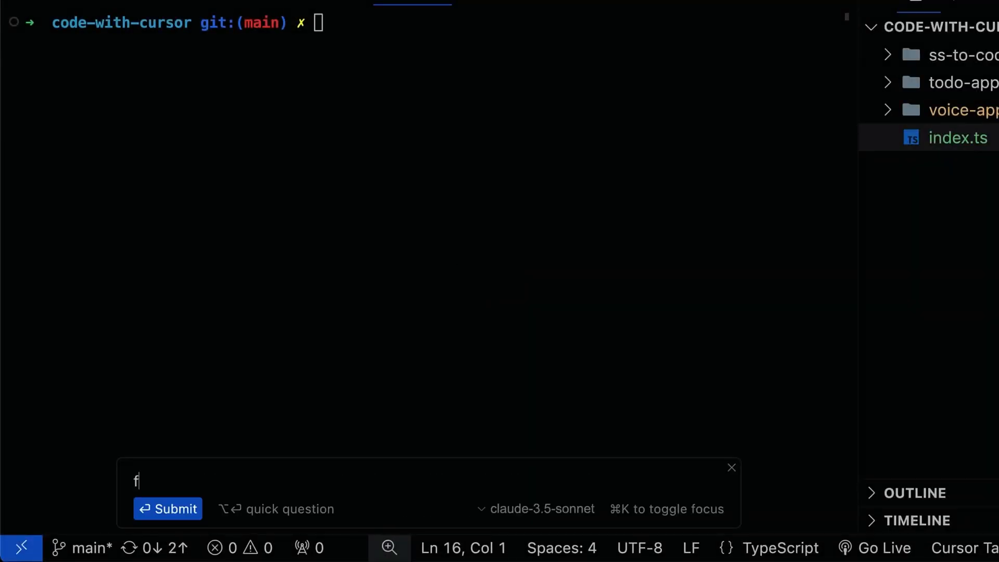
text(ind all files modified in the last 24 hou)
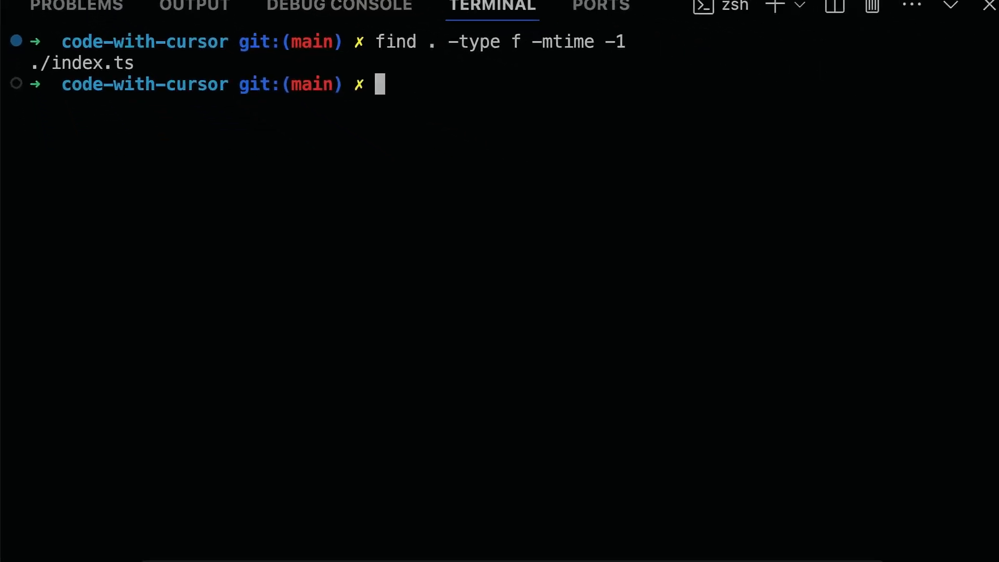
text(find the number of lines of c)
text(Is t)
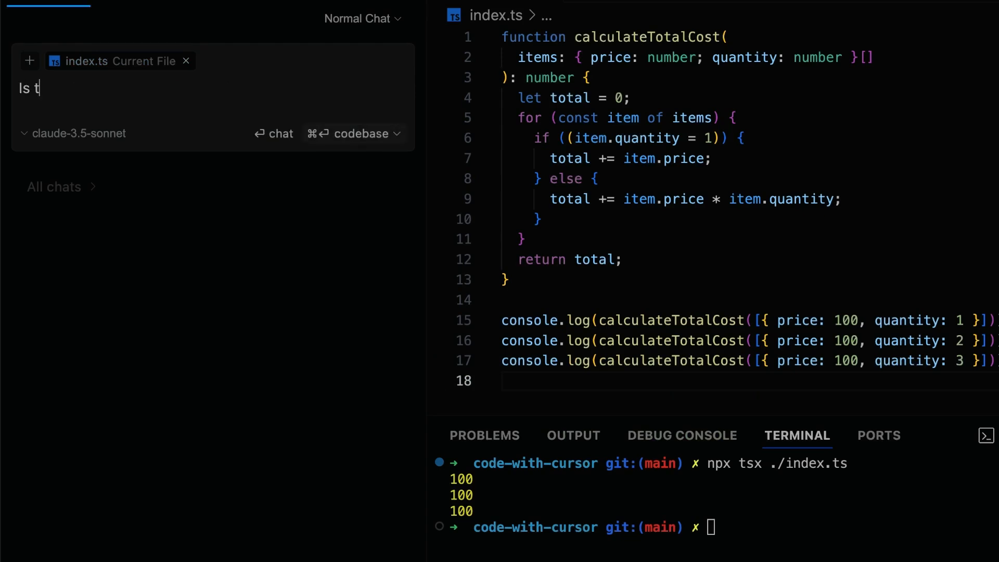
Step: Ask chat whether index.ts has a bug and accept the === equality fix
text(here a bug here?)
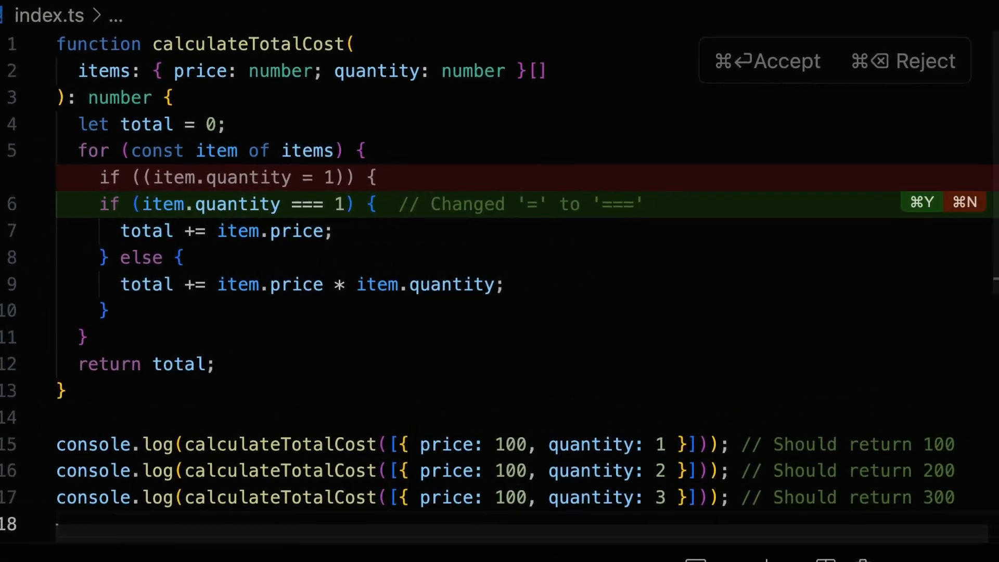
click(767, 61)
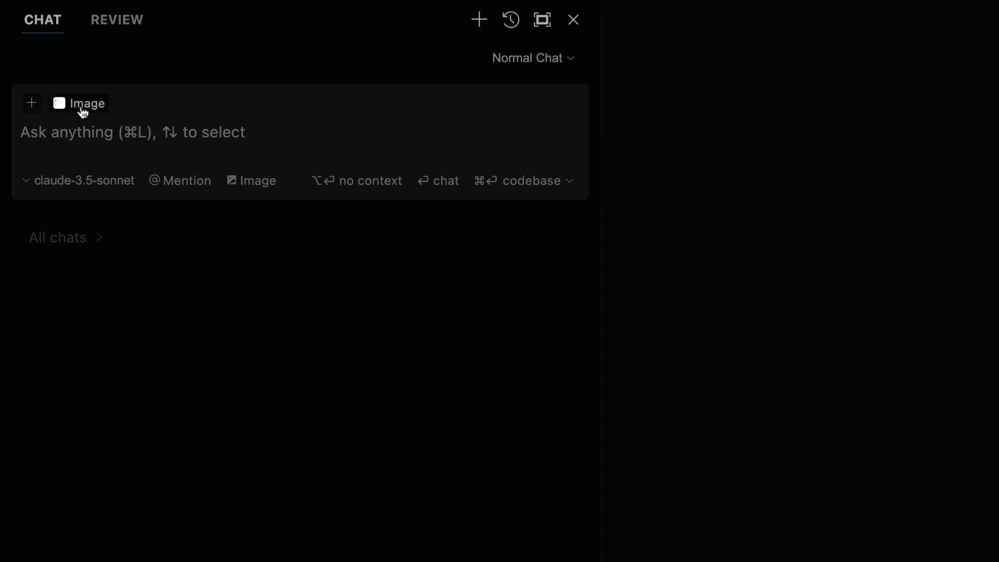
Step: Attach an image to the new chat through the Image option
click(88, 103)
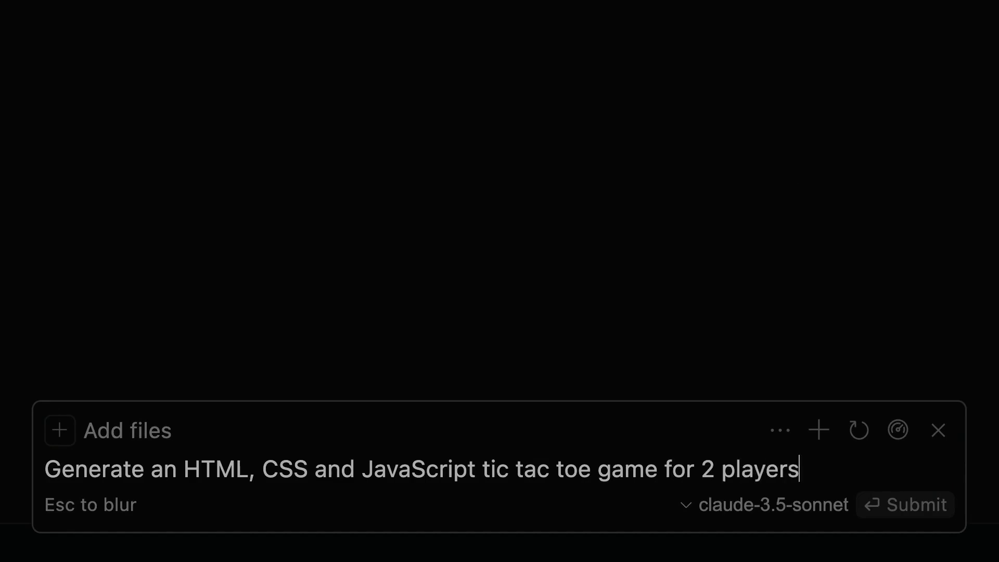
Step: Submit the tic tac toe prompt and accept index.html, styles.css and script.js
click(905, 505)
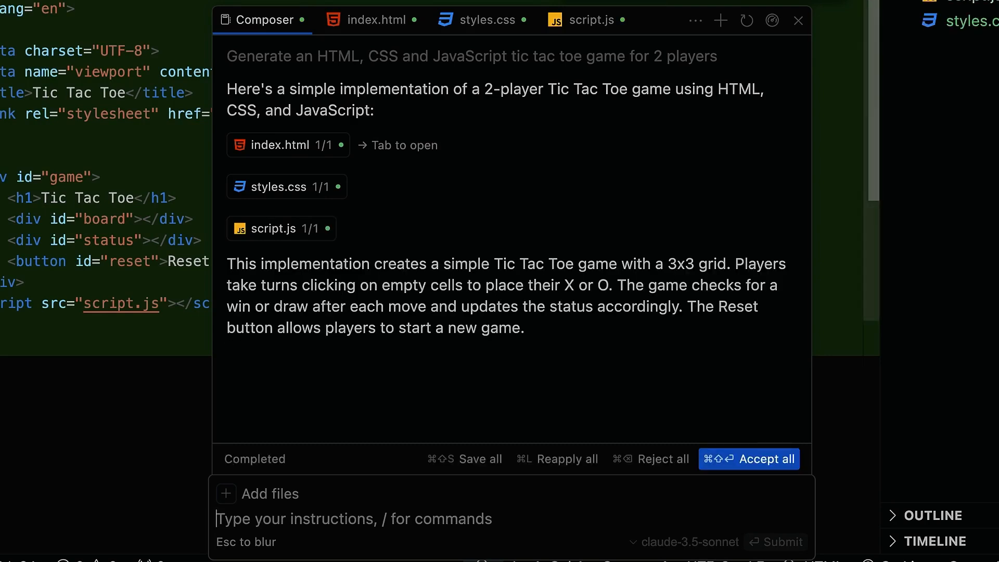
click(766, 459)
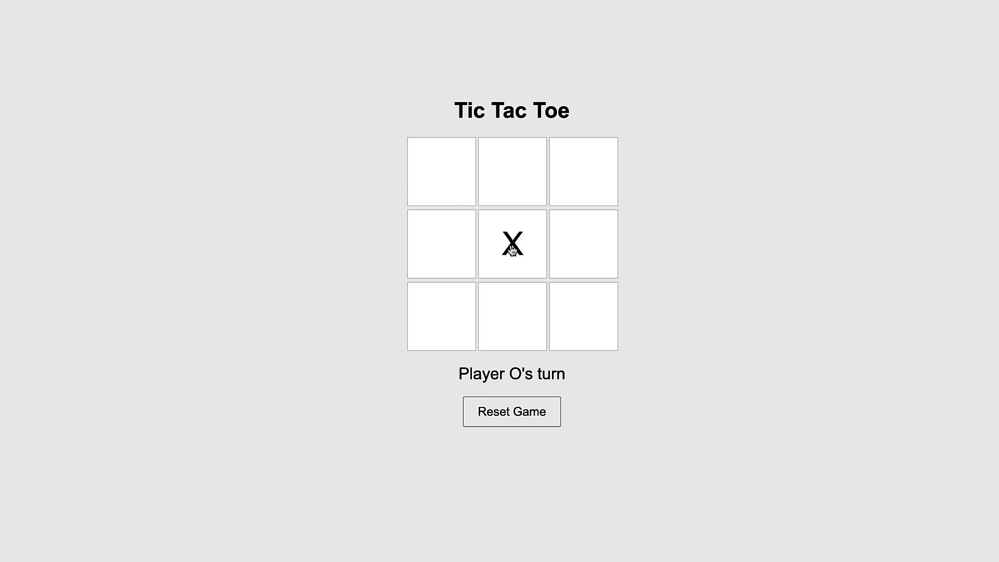
Step: Place alternating X and O marks on the tic tac toe board
click(581, 171)
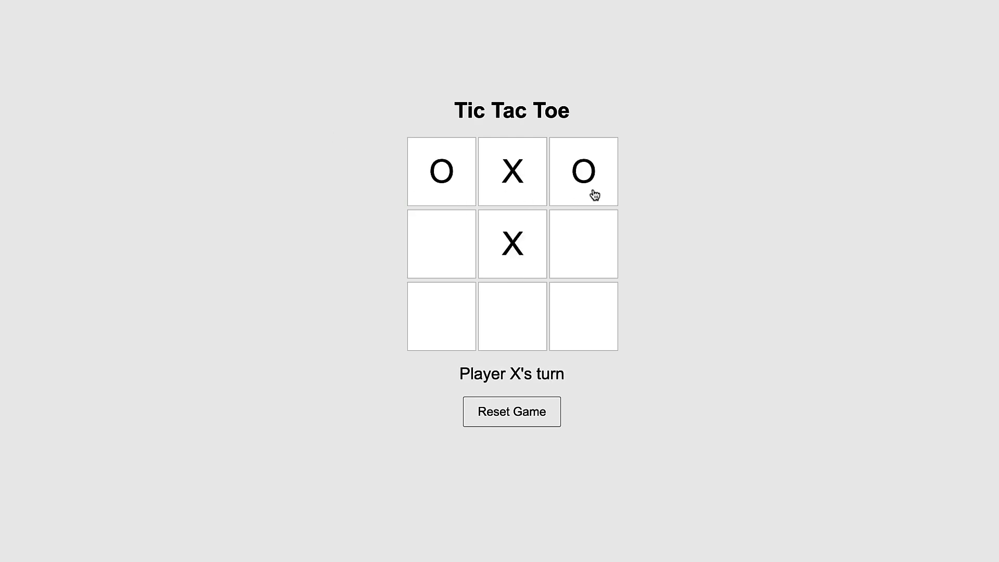
click(512, 316)
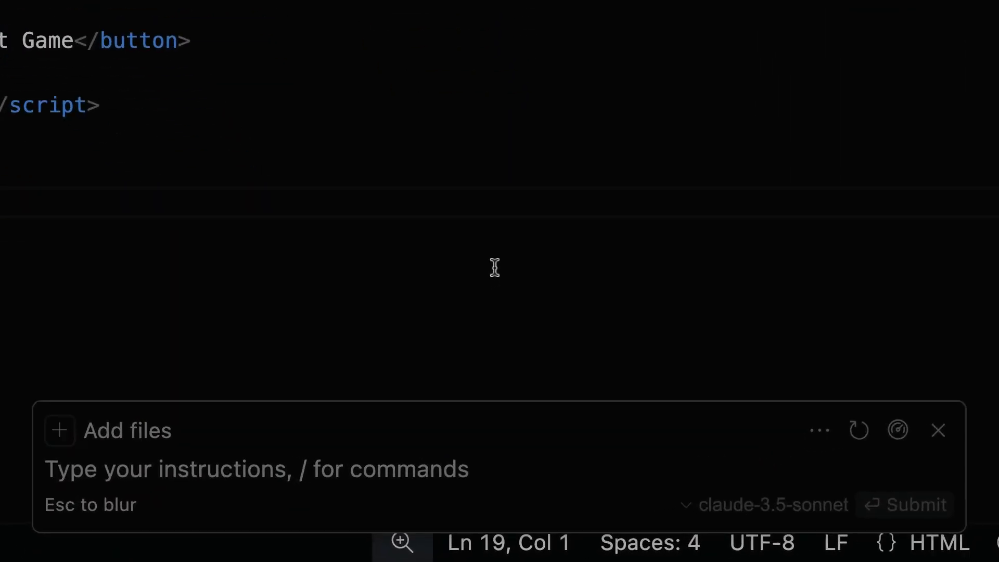
text(@)
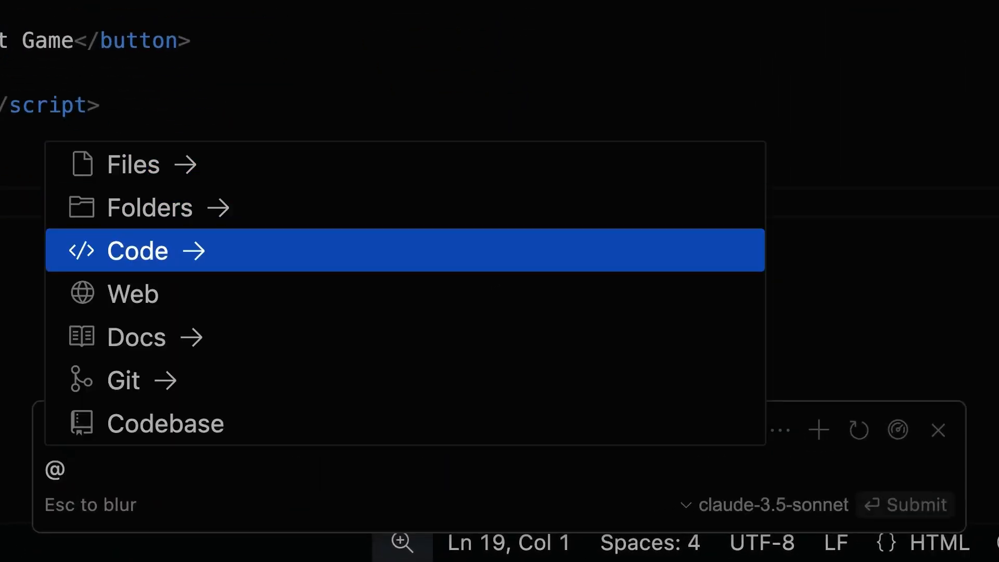
key(Up)
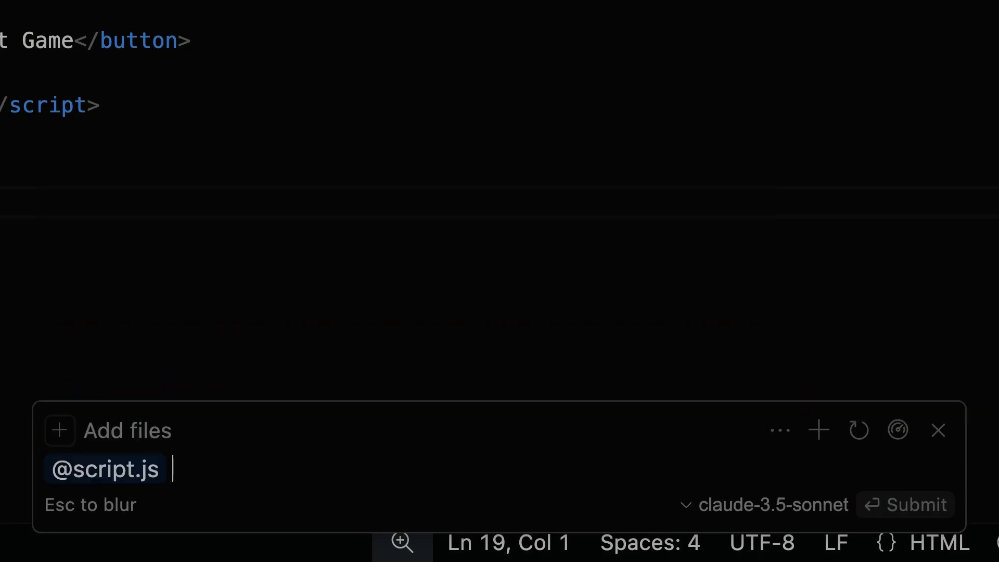
text(@Web @https://www.builder.io/blog T)
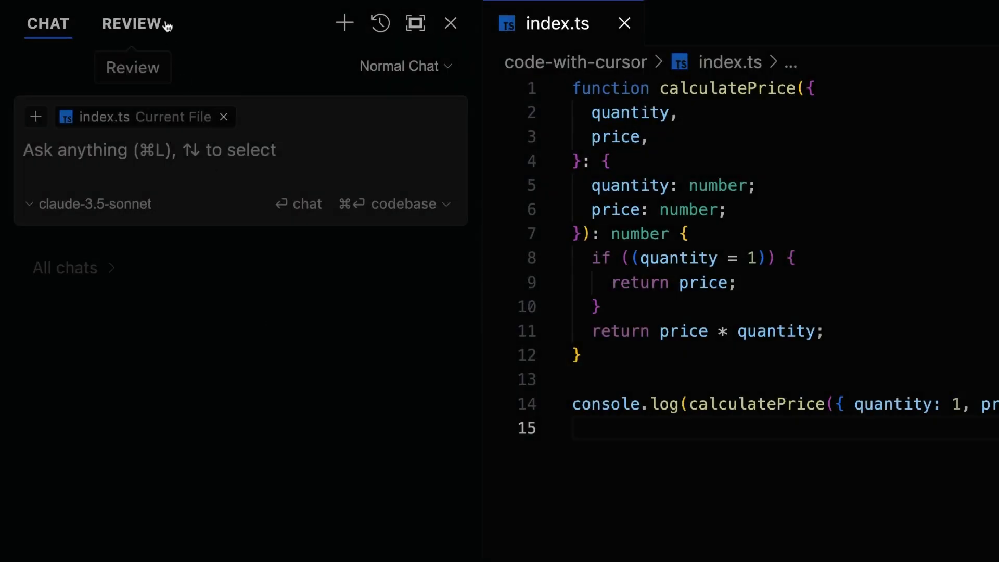
Step: Review the last commit and show the Incorrect Equality Check finding inline
click(130, 24)
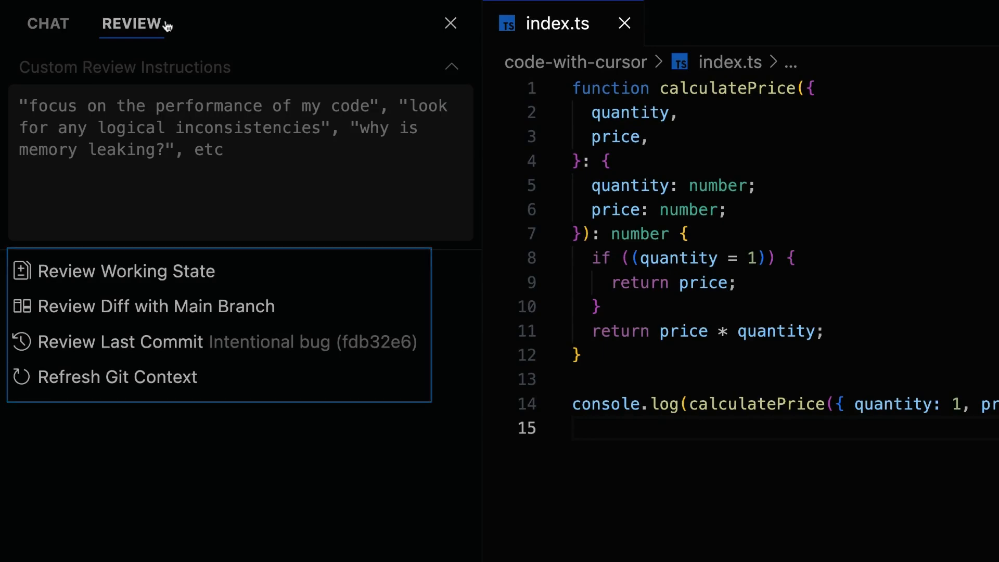
mouse_move(249, 343)
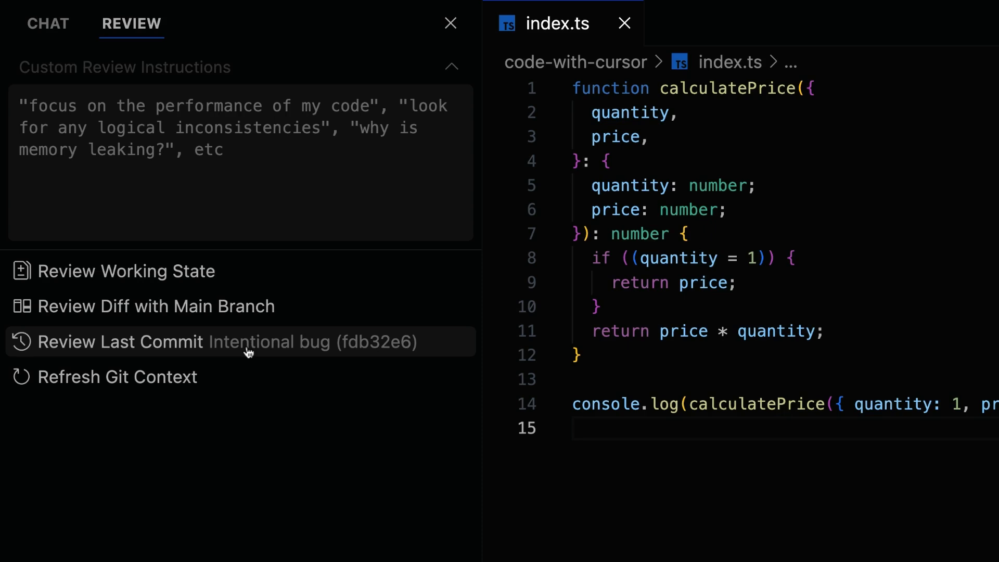
click(137, 343)
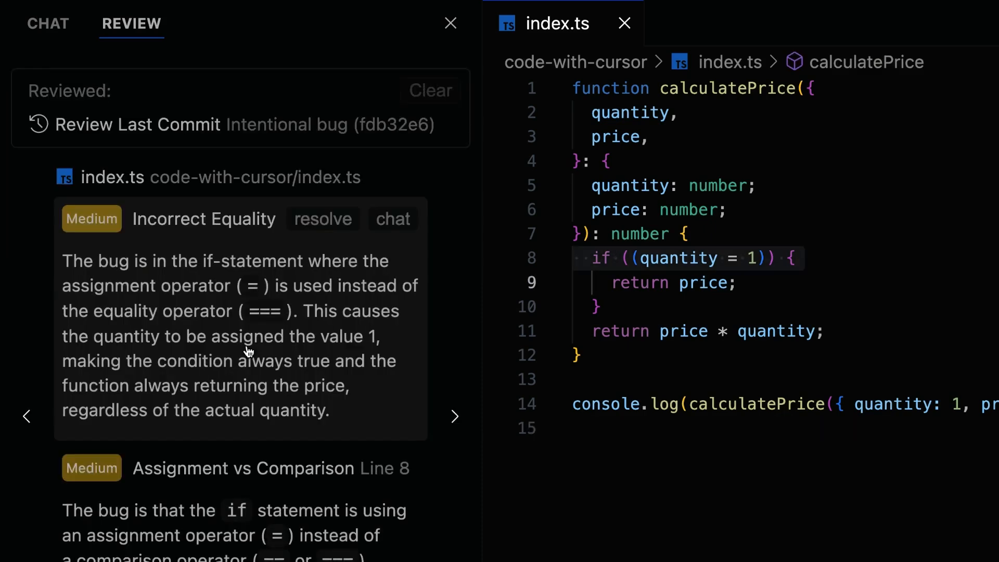
click(393, 219)
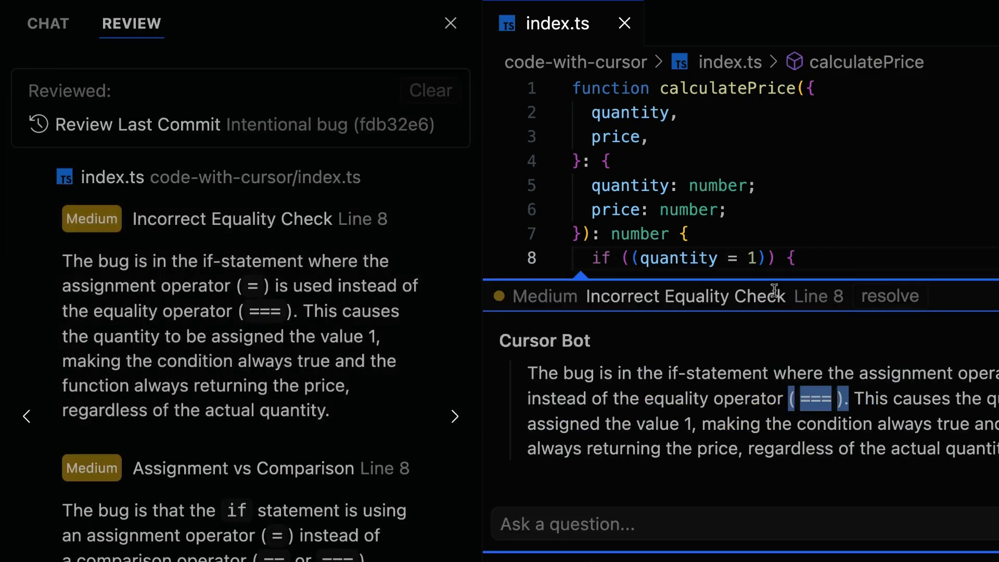